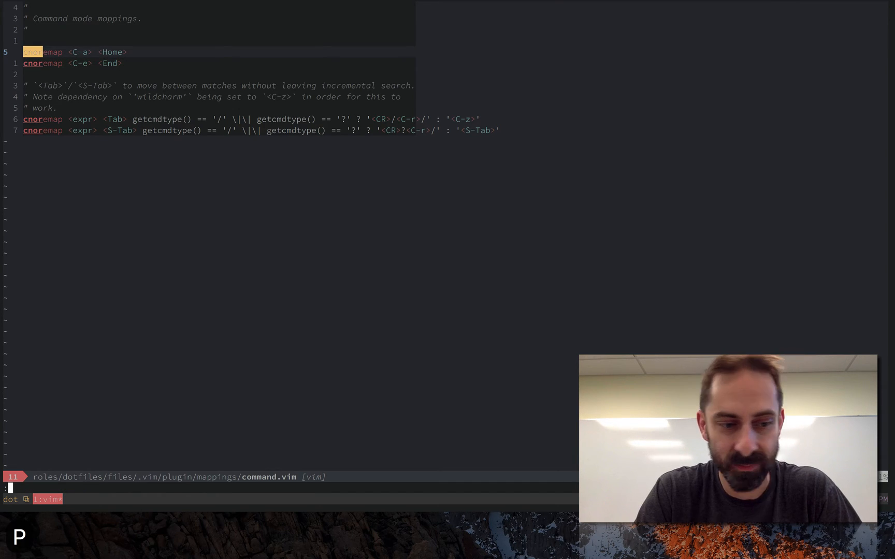
Step: Fill the command line with throwaway text and move through it with the Ctrl-A/Ctrl-E line mappings
{"action": "type", "text": "instinrtienrstient"}
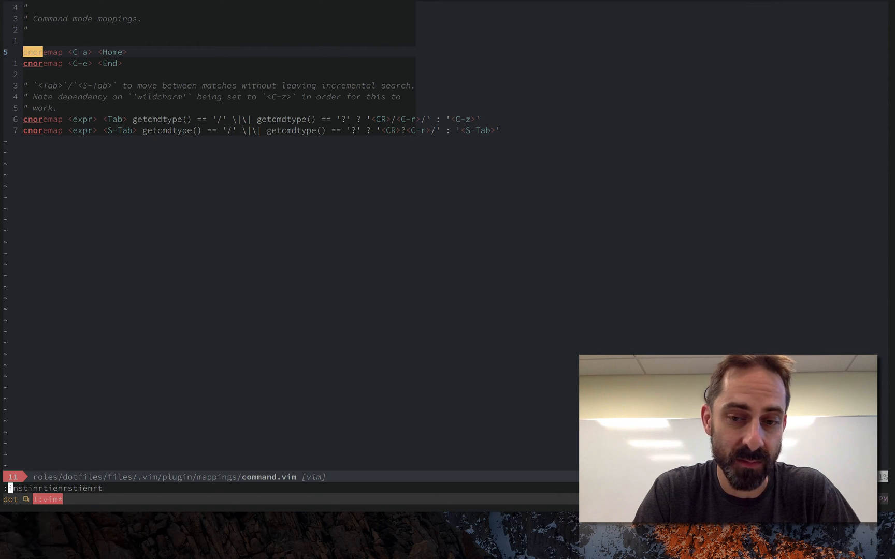
{"action": "key", "text": "ctrl+u"}
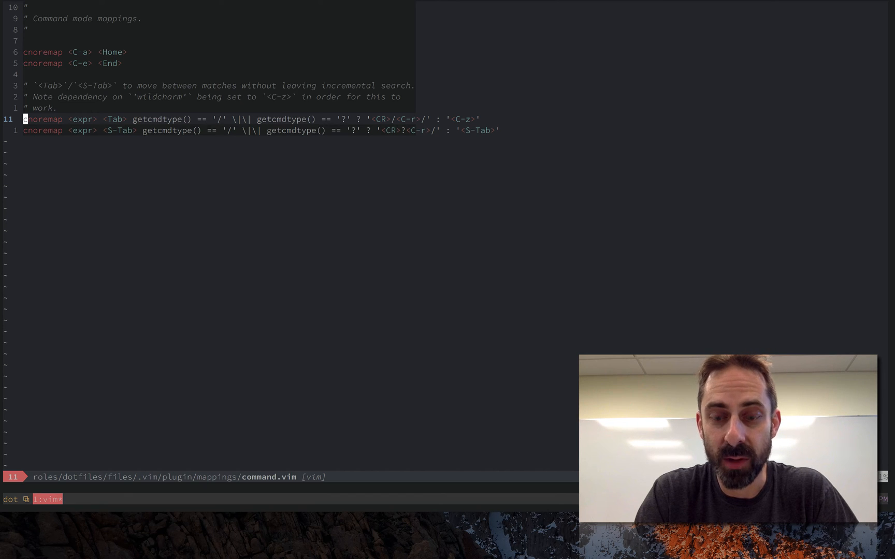
Step: Search command.vim for \vremap and jump between its matches while the incremental search stays open
{"action": "type", "text": "/\\v"}
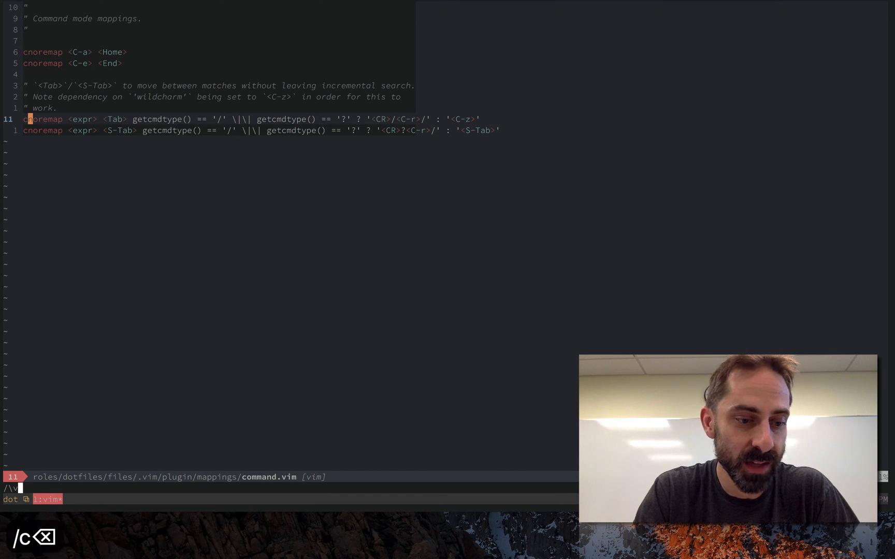
{"action": "type", "text": "remap"}
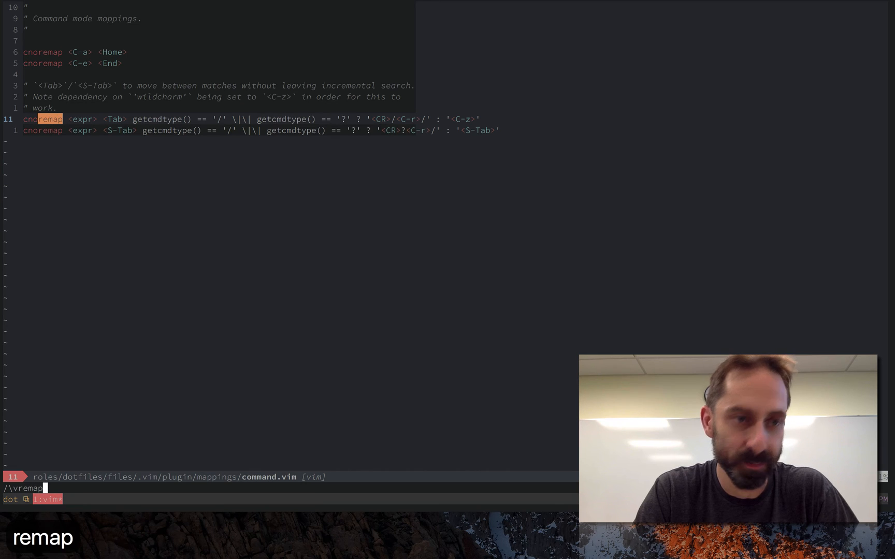
{"action": "key", "text": "n"}
{"action": "type", "text": "?"}
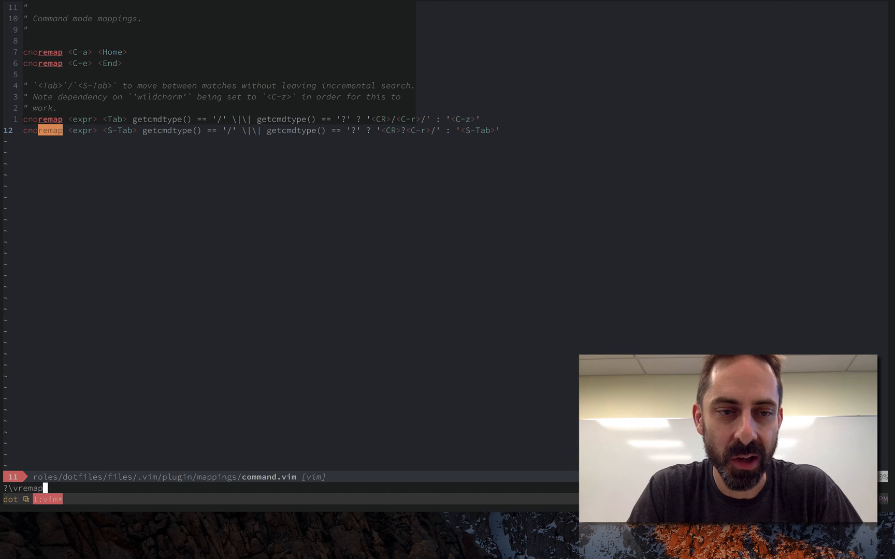
{"action": "type", "text": "n"}
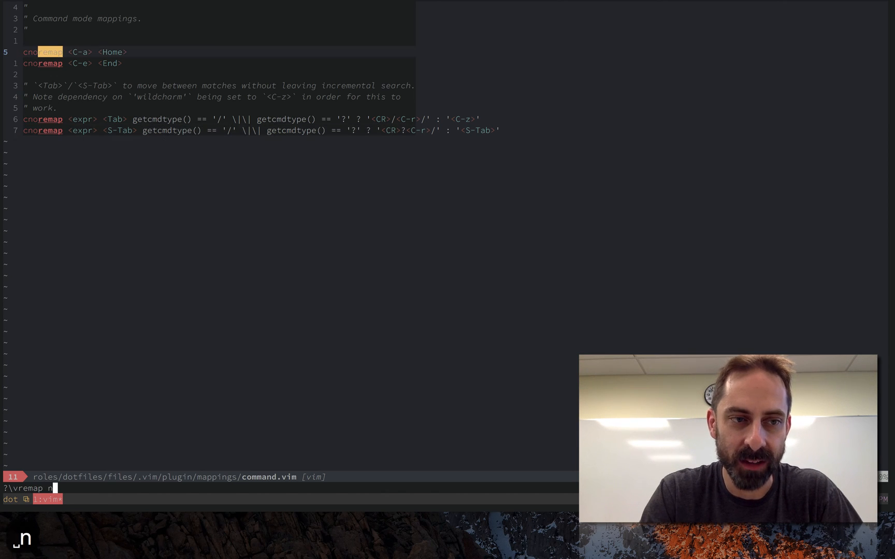
{"action": "type", "text": "n"}
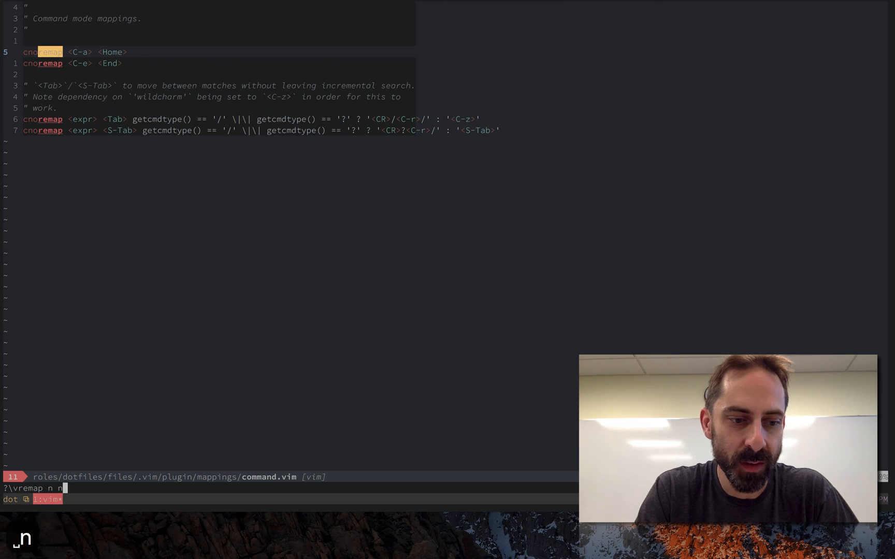